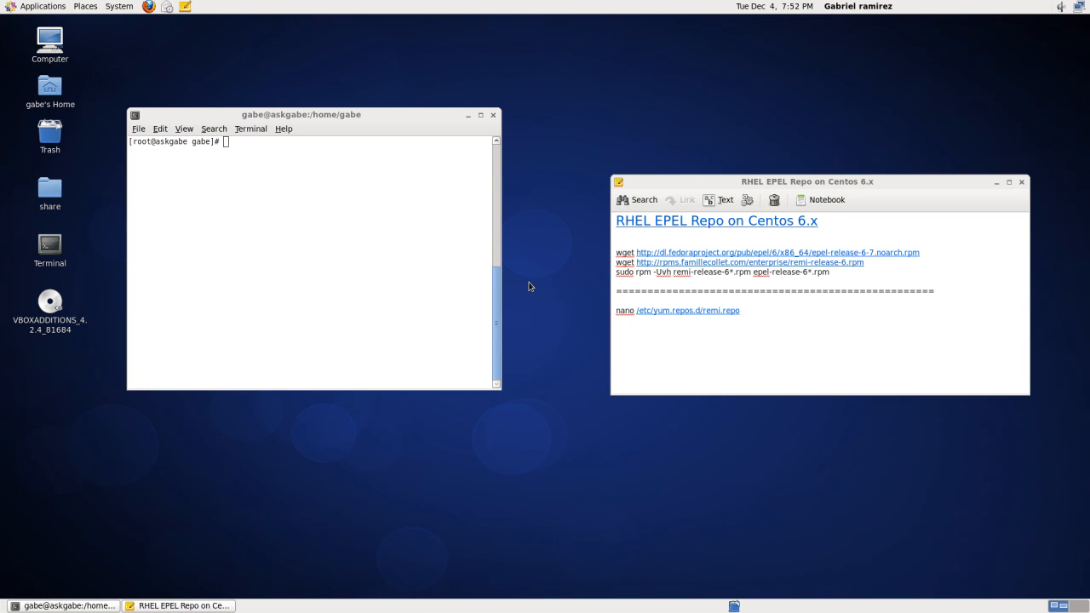
{"action": "mouse_move", "coordinate": [361, 162]}
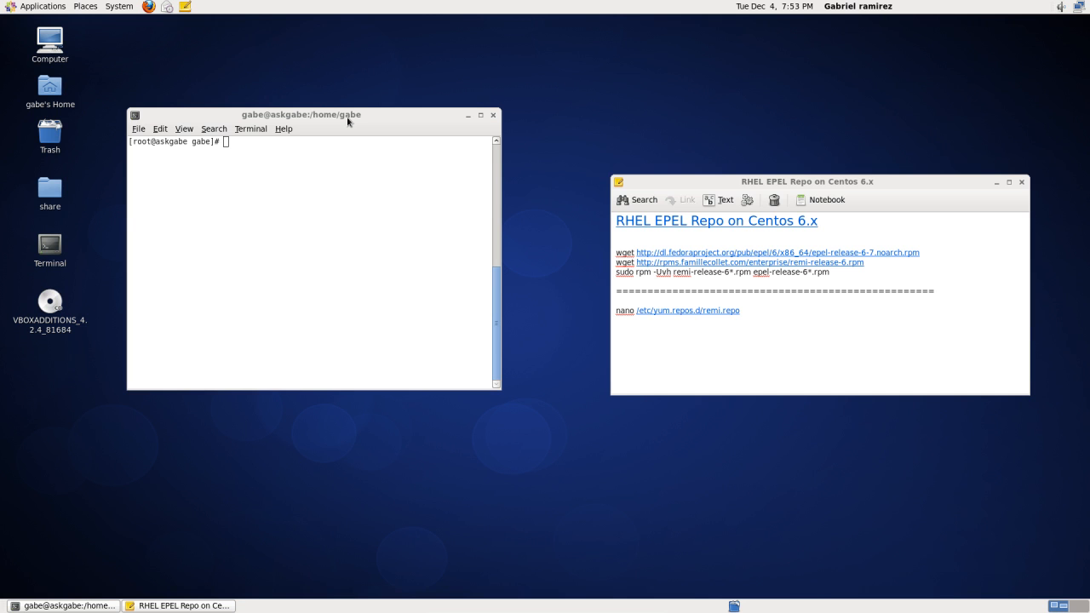
{"action": "mouse_move", "coordinate": [161, 124]}
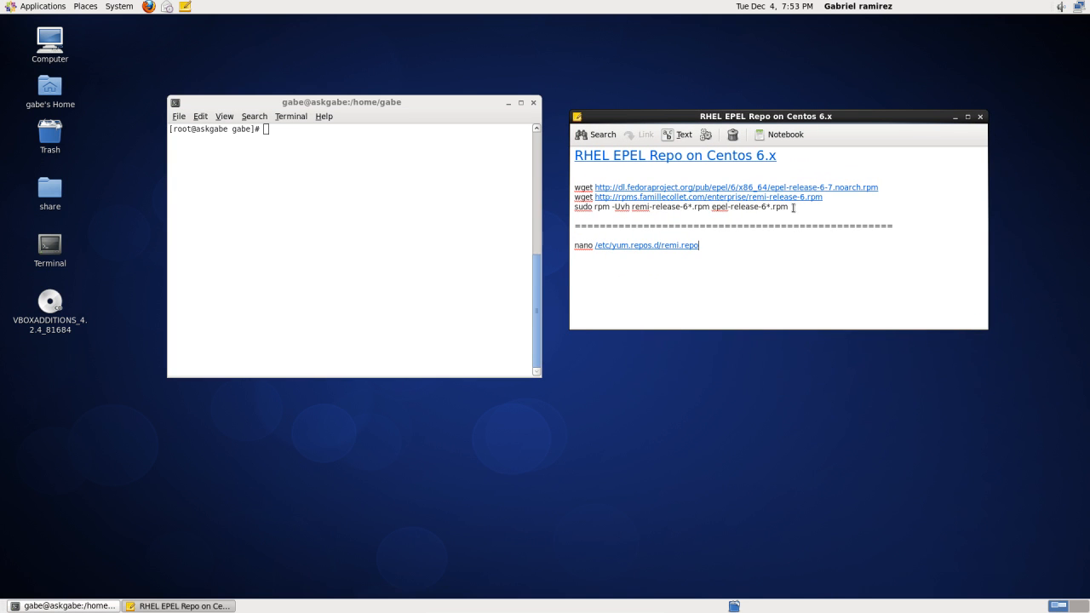
Paste and run the wget and rpm commands installing the EPEL and Remi release packages.
{"action": "left_click_drag", "start_coordinate": [576, 187], "coordinate": [789, 207]}
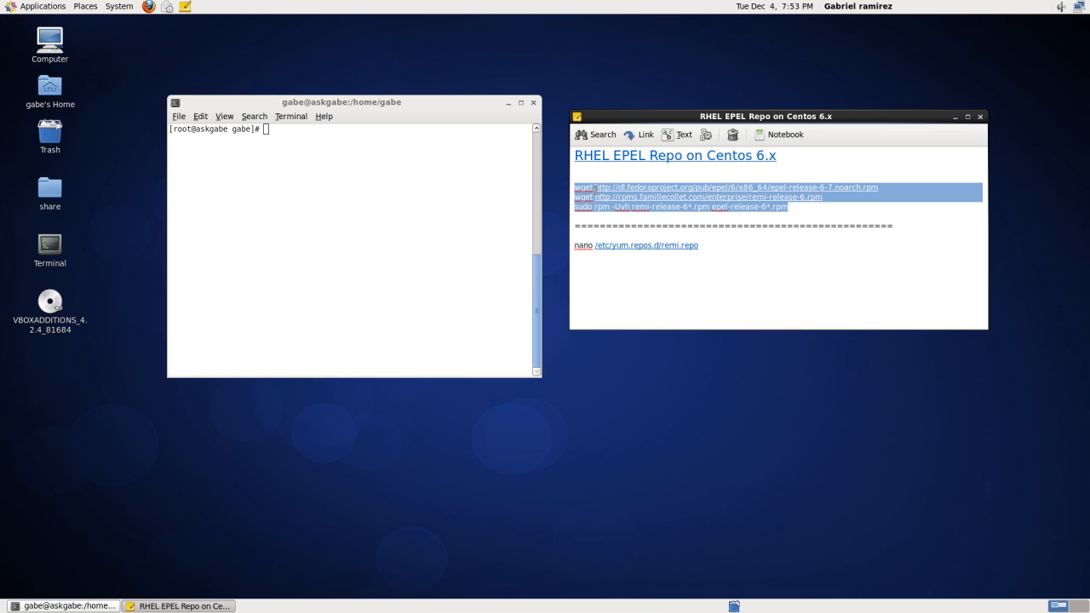
{"action": "mouse_move", "coordinate": [622, 226]}
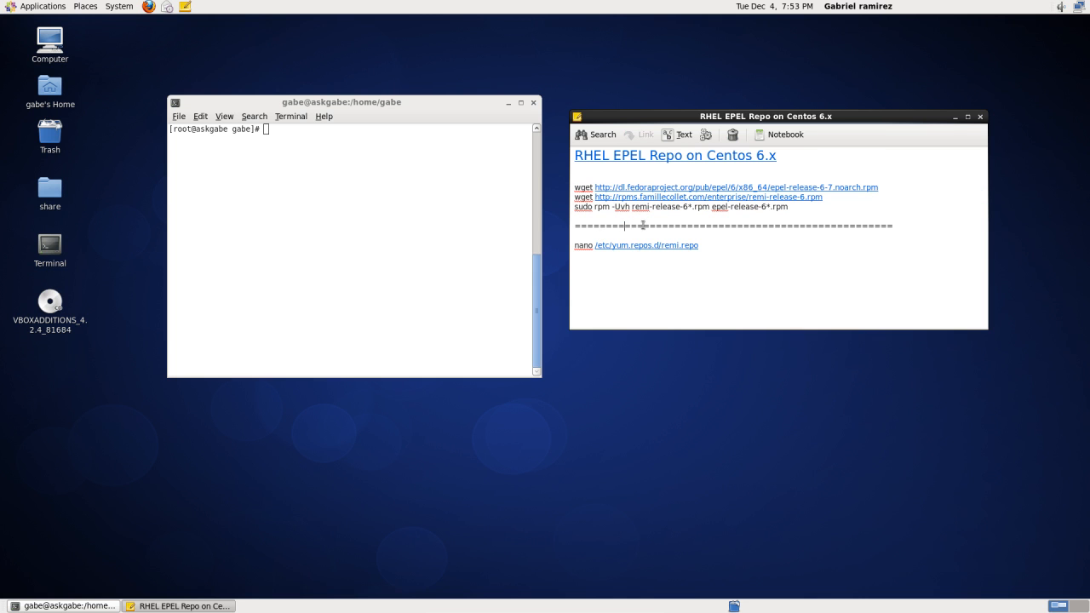
{"action": "left_click", "coordinate": [390, 212]}
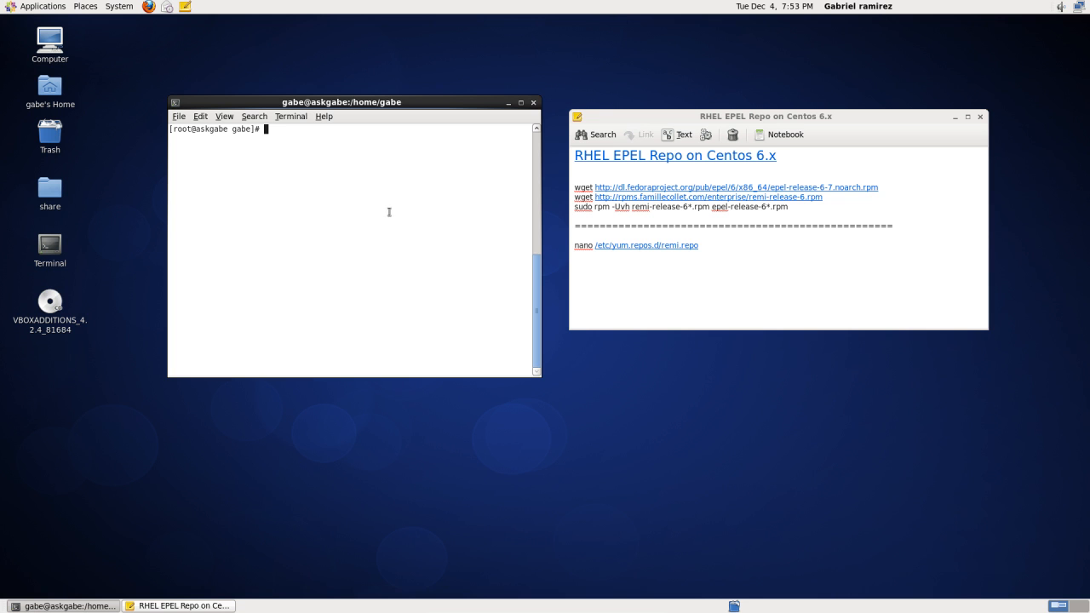
{"action": "right_click", "coordinate": [389, 211]}
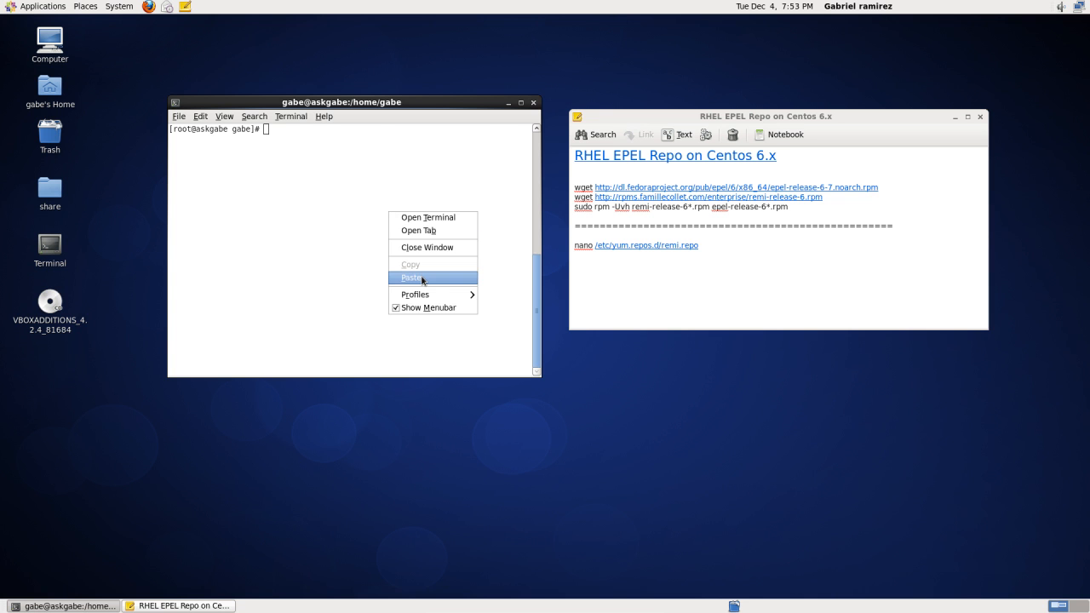
{"action": "left_click", "coordinate": [411, 277]}
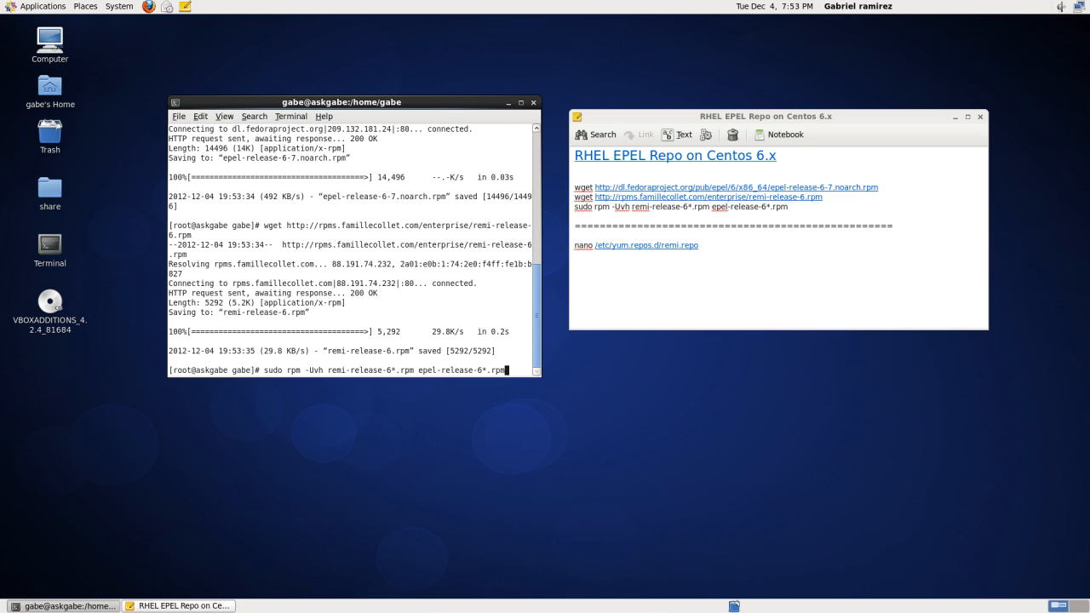
{"action": "key", "text": "Return"}
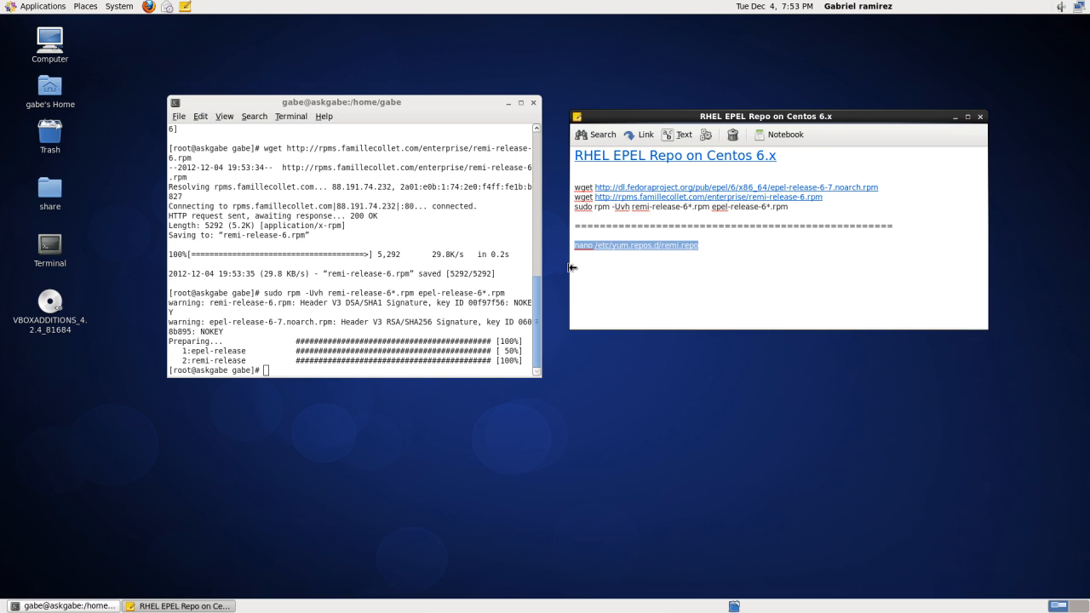
Edit /etc/yum.repos.d/remi.repo in nano to set enabled=1 under [remi], then save.
{"action": "type", "text": "nano /etc/yum.repos.d/remi.repo"}
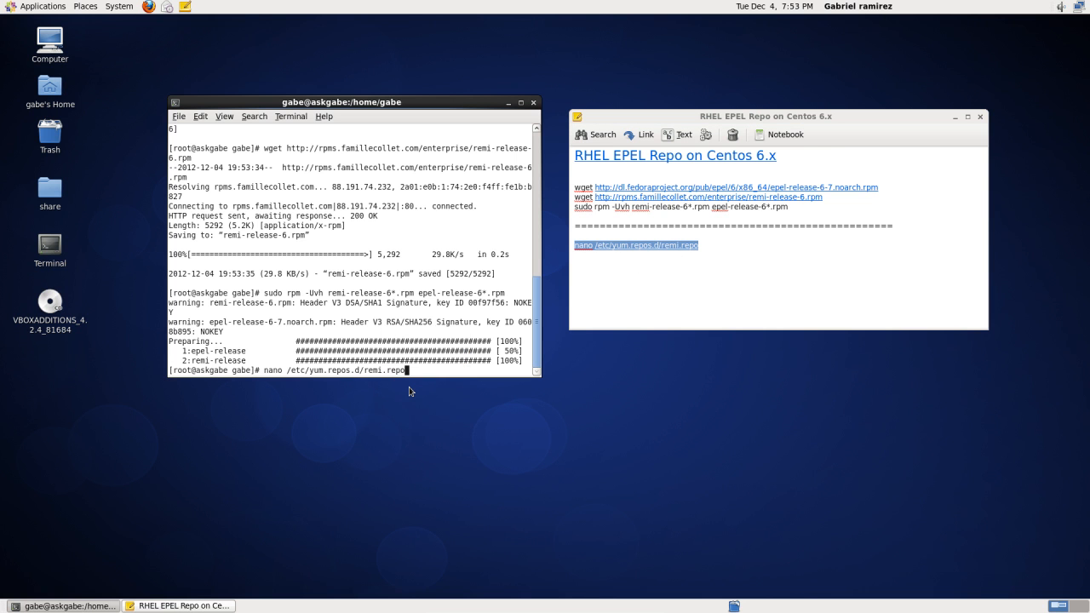
{"action": "key", "text": "Return"}
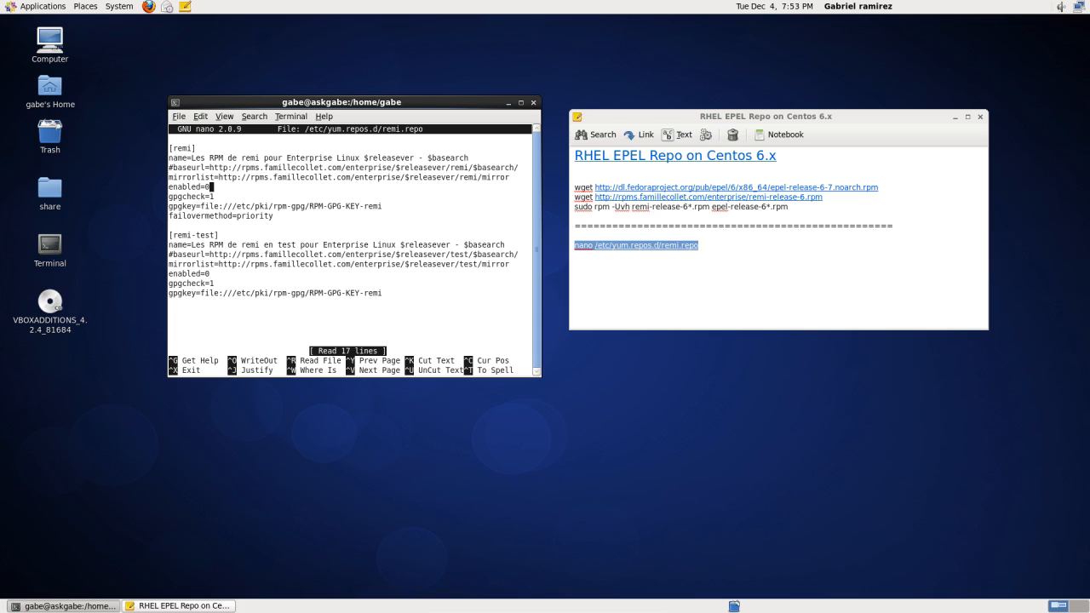
{"action": "type", "text": "1"}
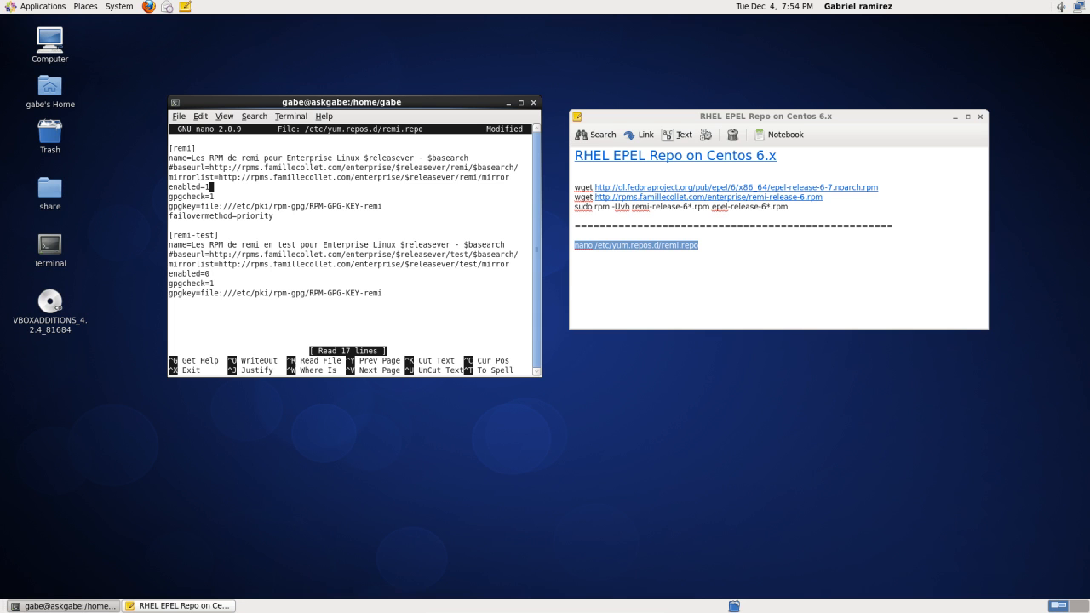
{"action": "key", "text": "ctrl+x"}
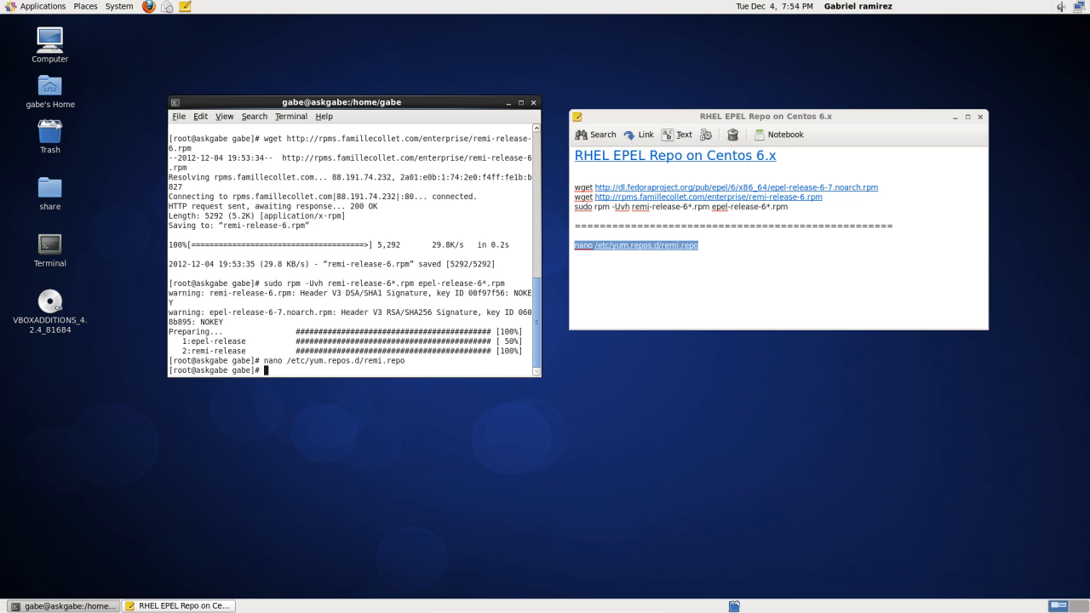
Run 'yum search gpart' to find the gparted package.
{"action": "type", "text": "yum search gpart"}
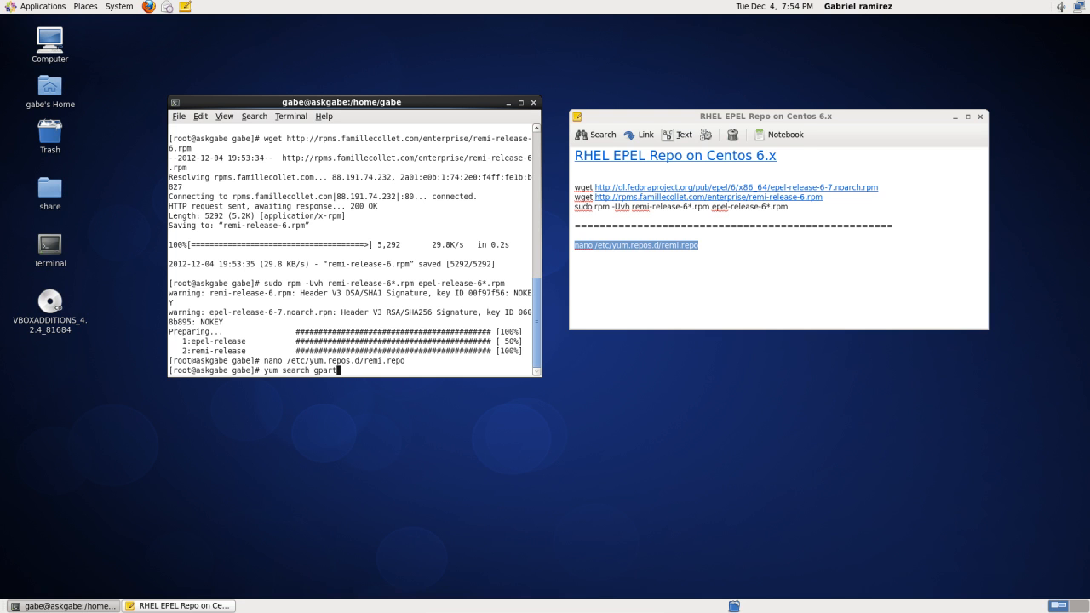
{"action": "key", "text": "Return"}
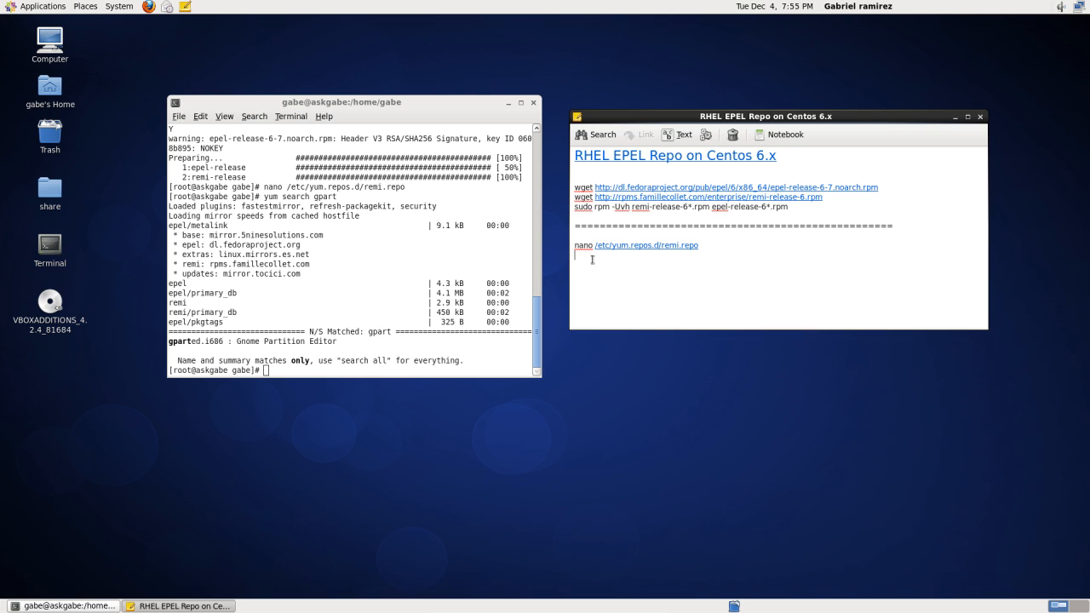
{"action": "mouse_move", "coordinate": [481, 298]}
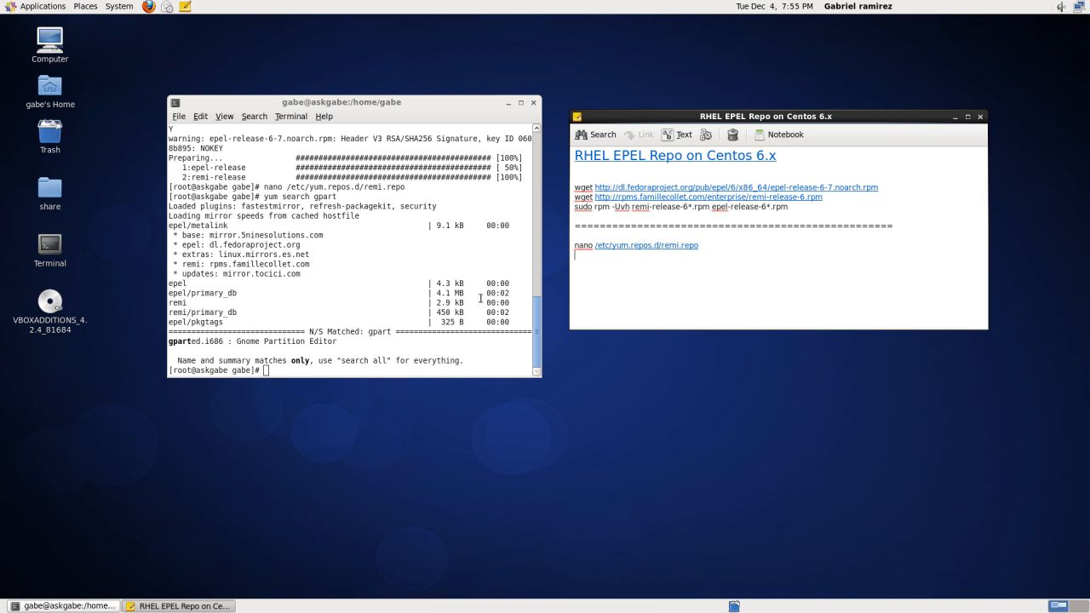